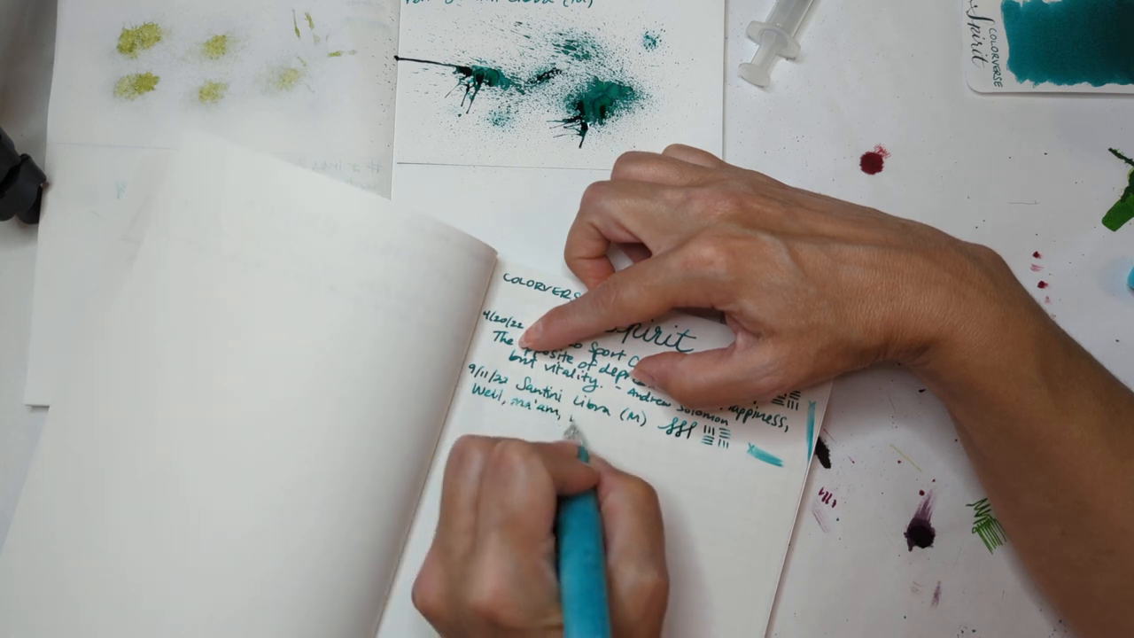
text(you're)
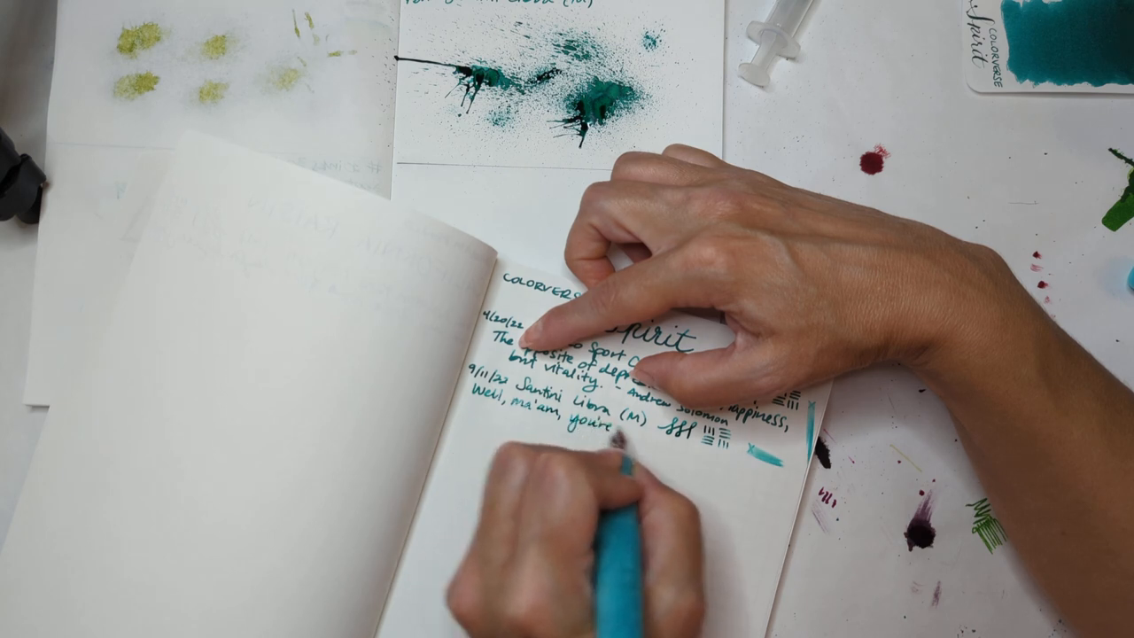